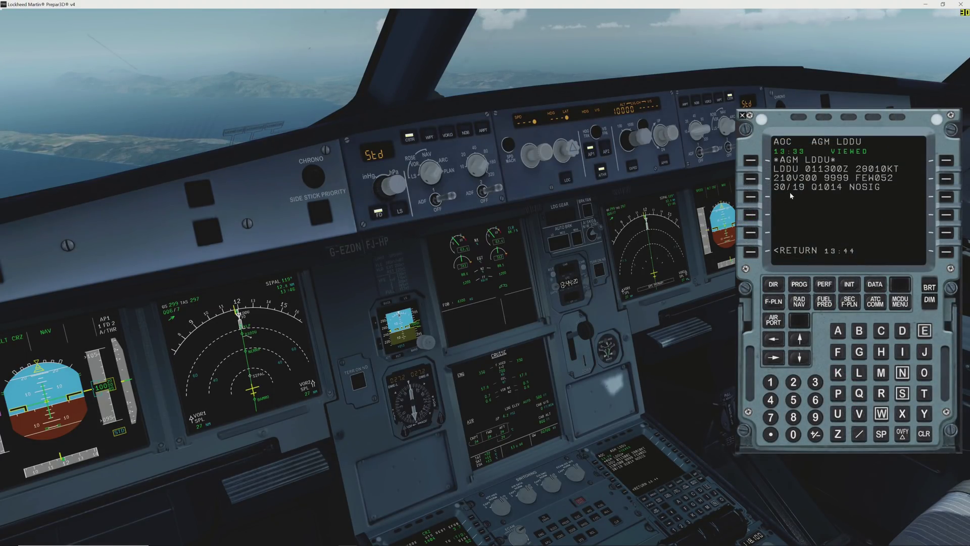
mouse_move(639, 208)
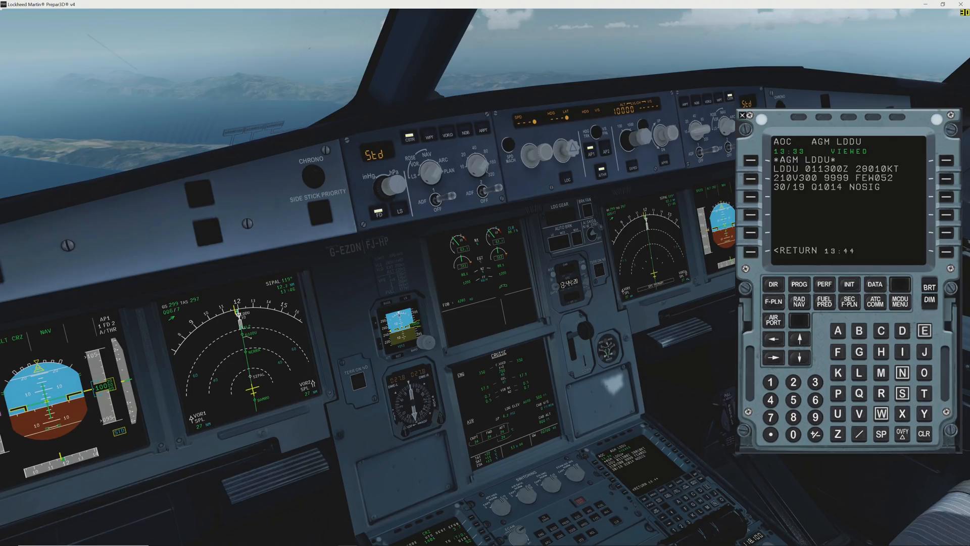
mouse_move(559, 274)
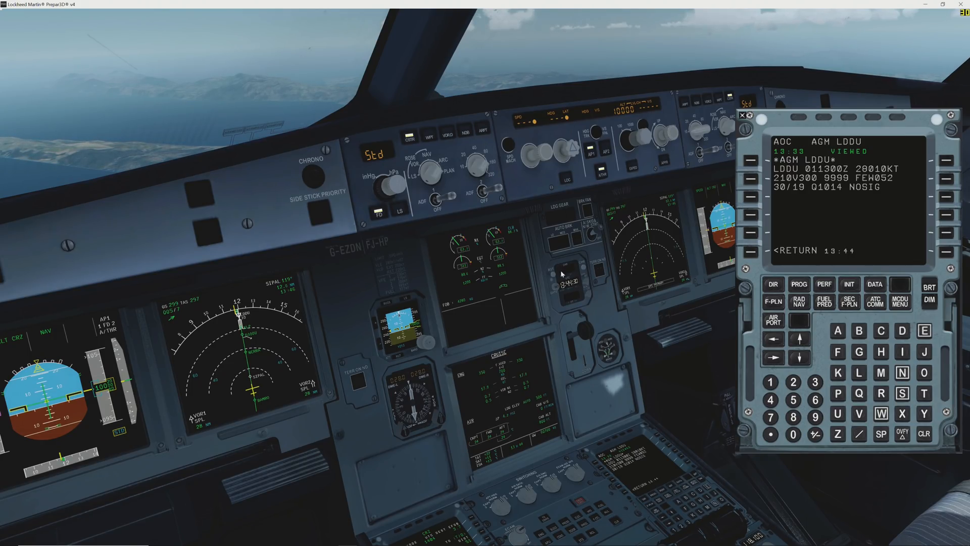
mouse_move(358, 269)
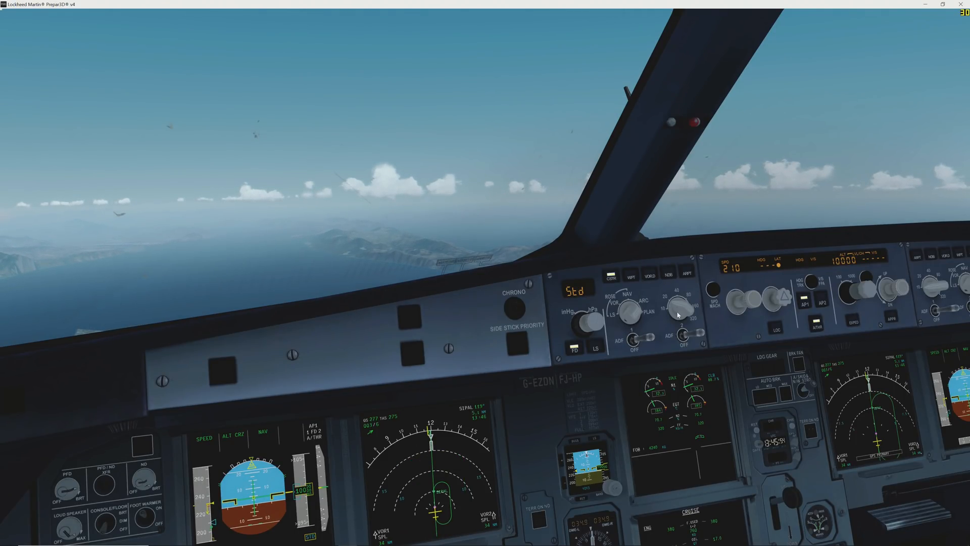
mouse_move(518, 244)
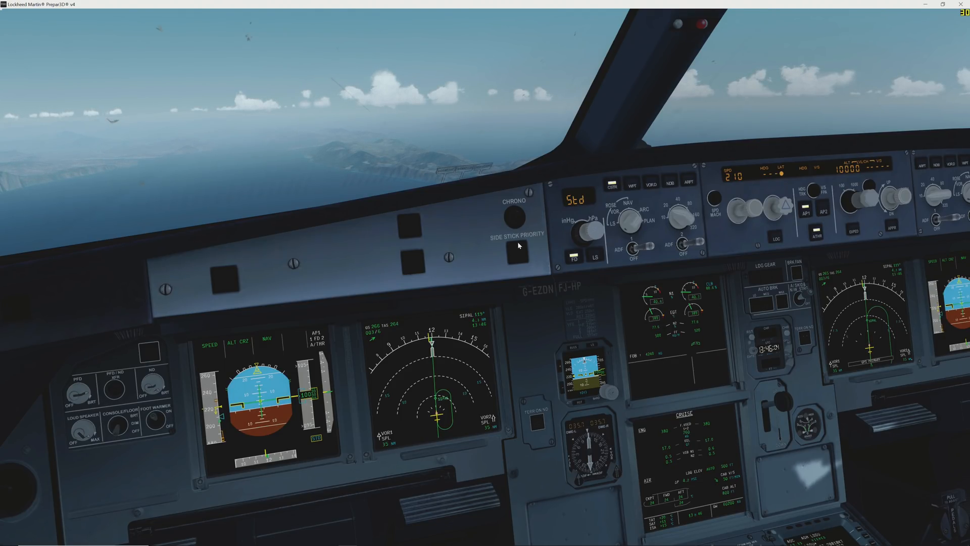
mouse_move(479, 236)
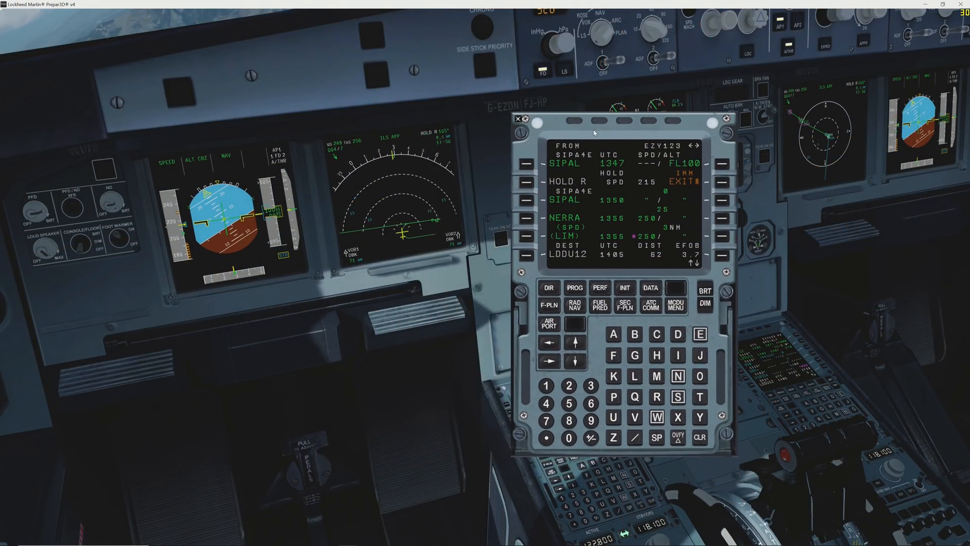
mouse_move(798, 168)
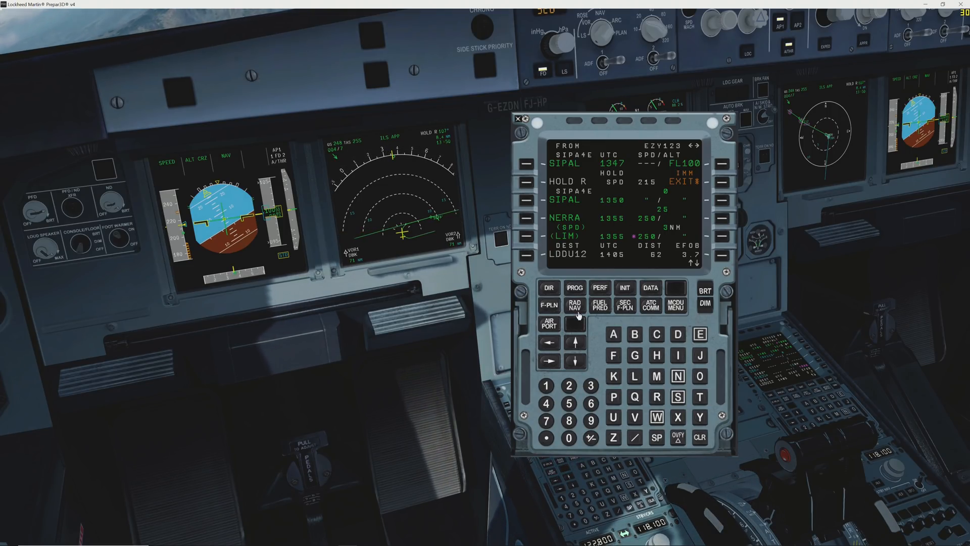
Open a new pilot waypoint page from the MCDU data index and clear NOT ALLOWED
click(650, 288)
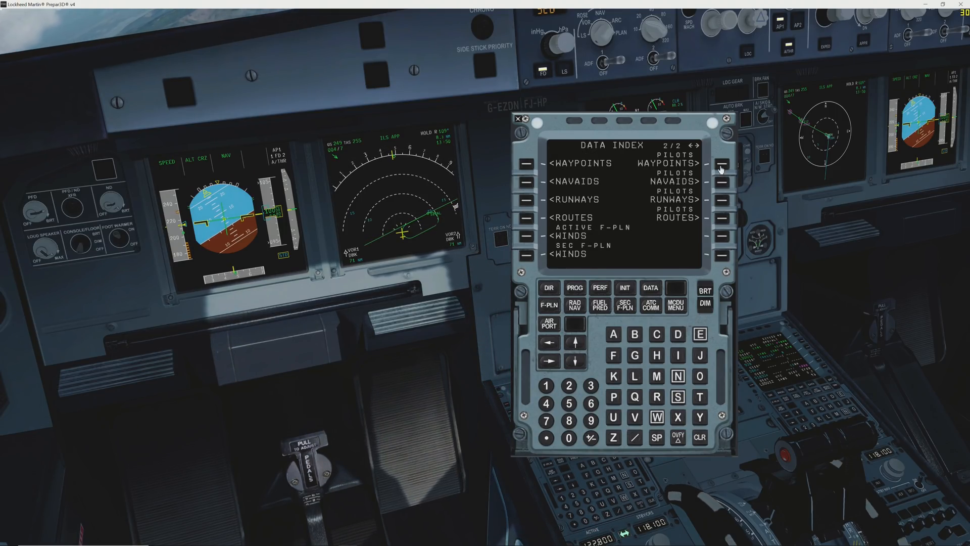
click(719, 164)
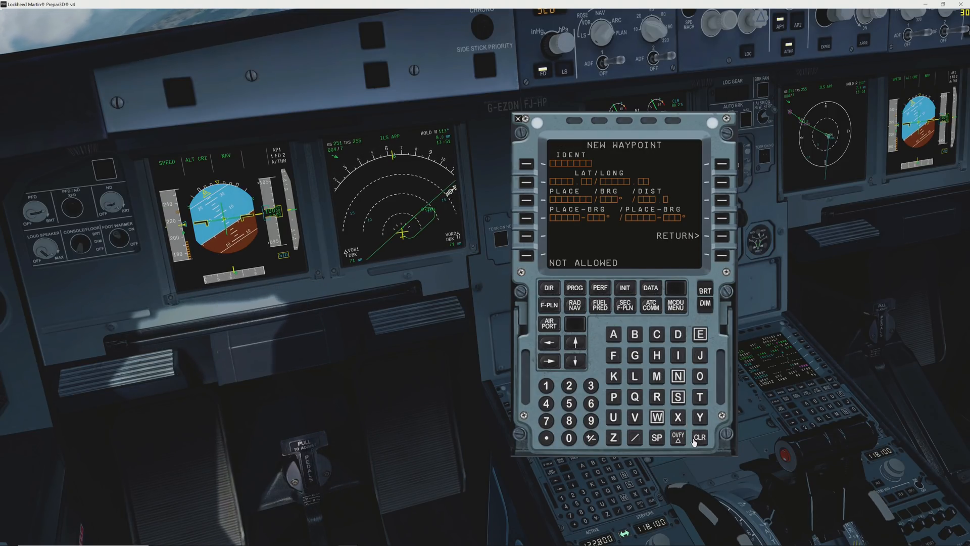
click(699, 437)
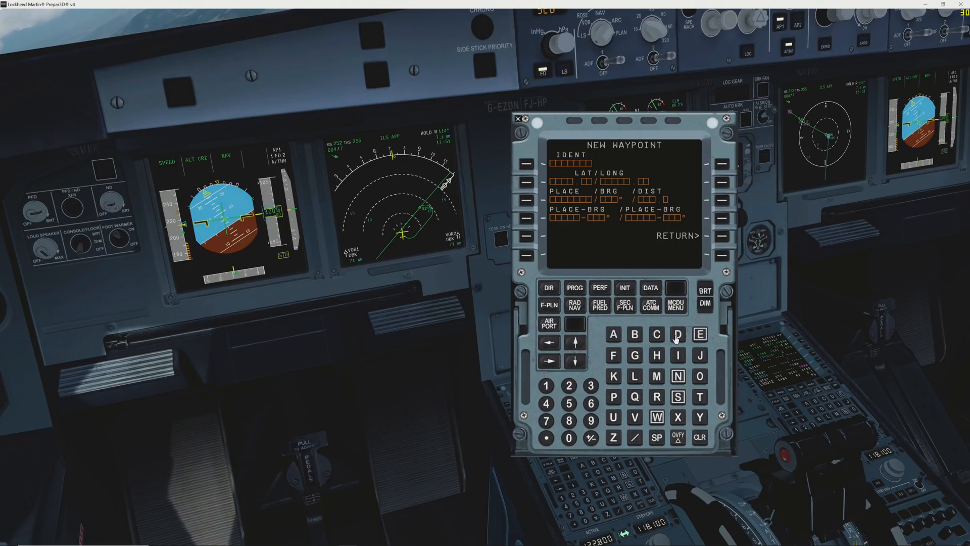
Store pilot waypoint DU01 at CV/150/3.5
click(547, 386)
text(CV/158/3.5)
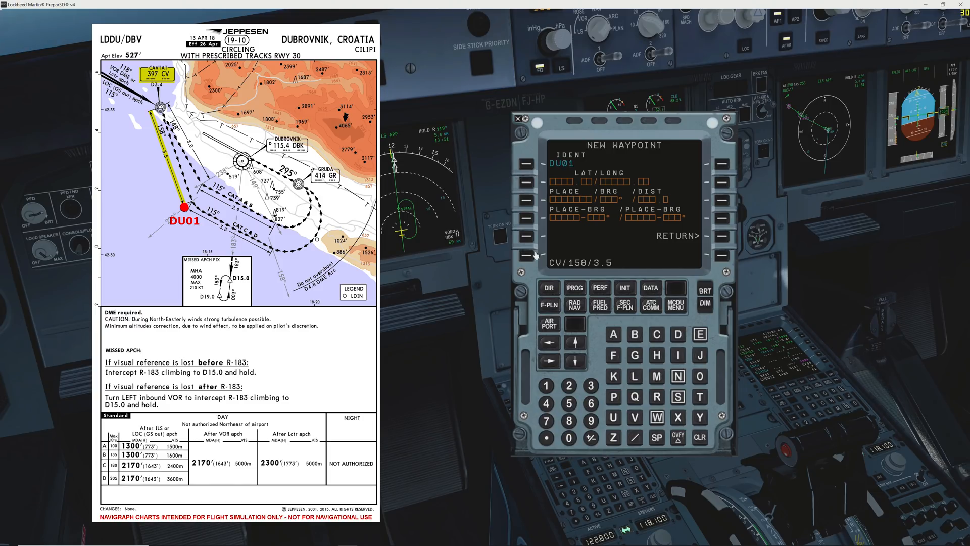
click(525, 255)
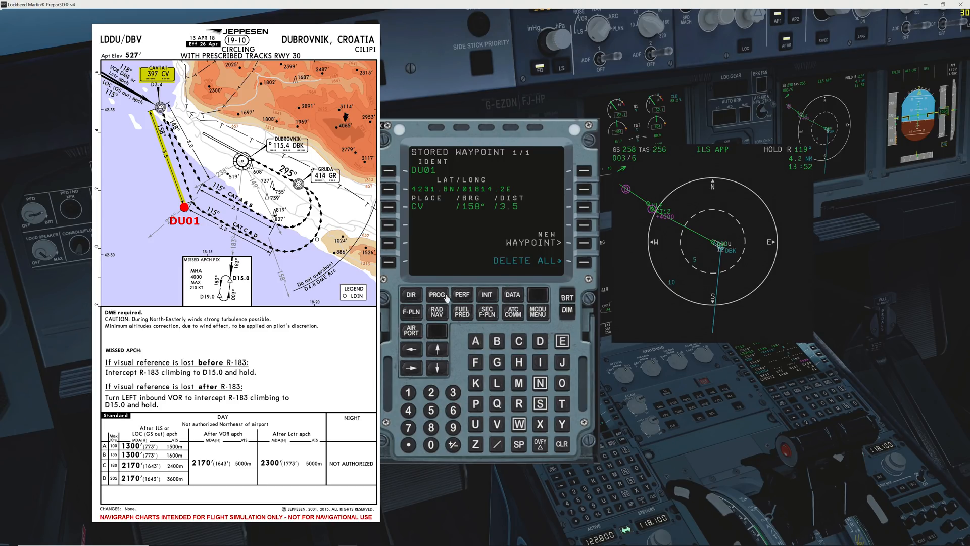
mouse_move(411, 304)
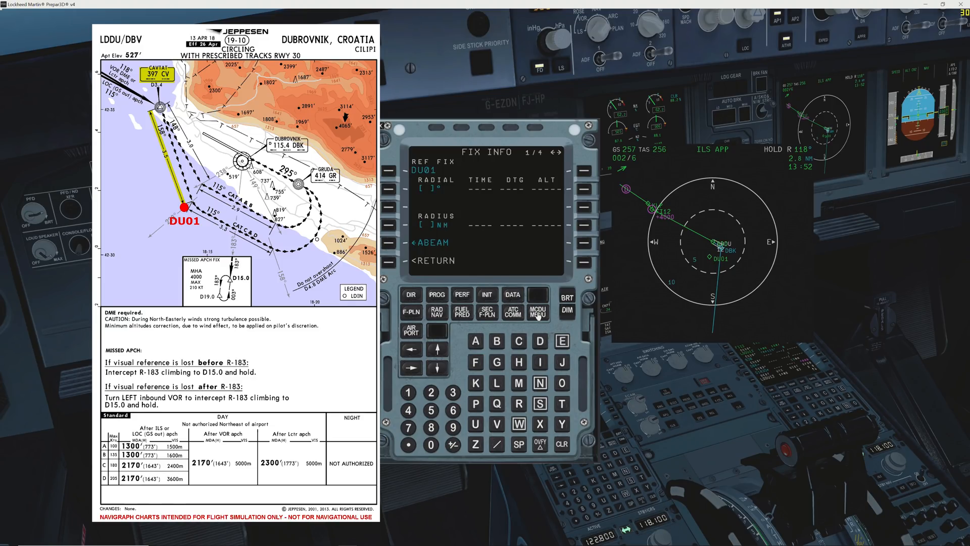
Open the MCDU menu after setting DU01 as the reference fix
click(536, 312)
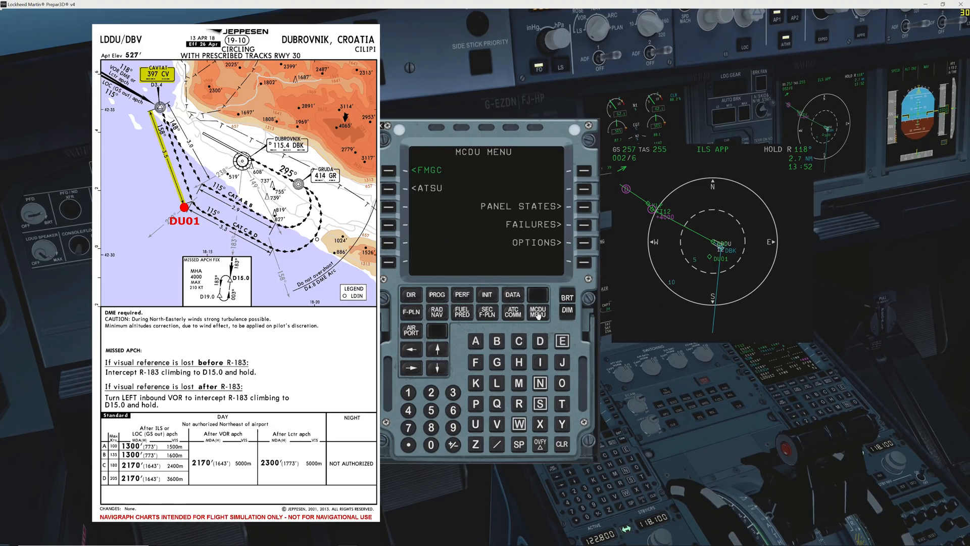
Return to FMGC and start the new waypoint DU02
click(511, 294)
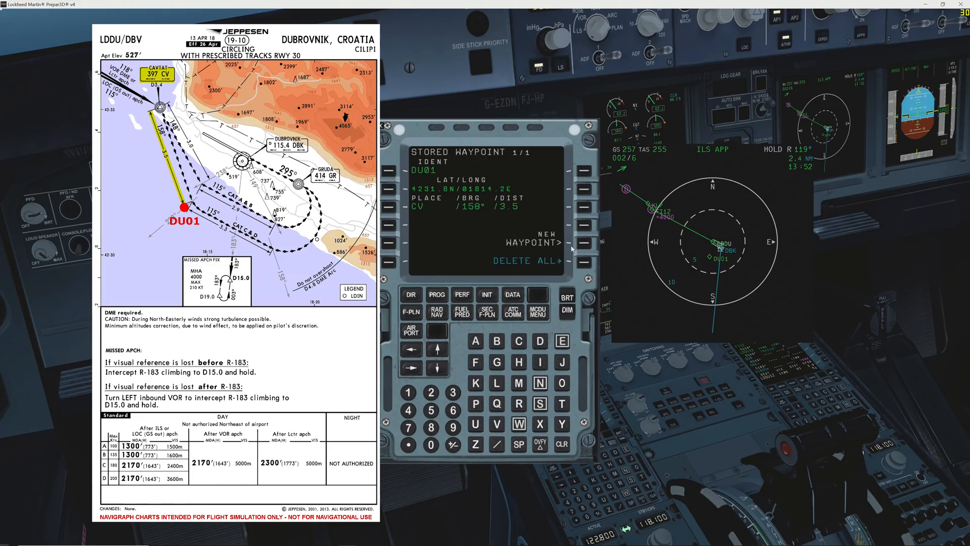
click(583, 240)
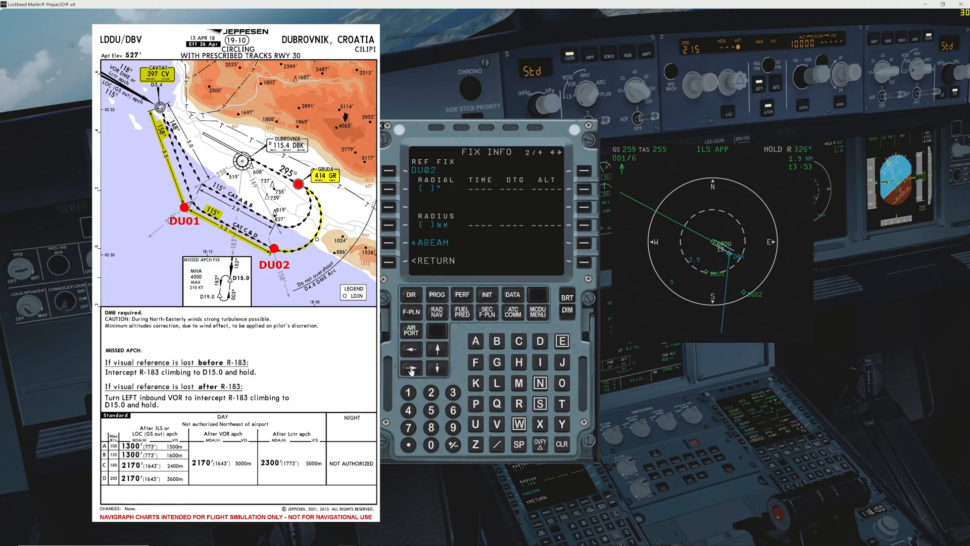
Slew past the FIX INFO pages back to the flight plan
click(551, 152)
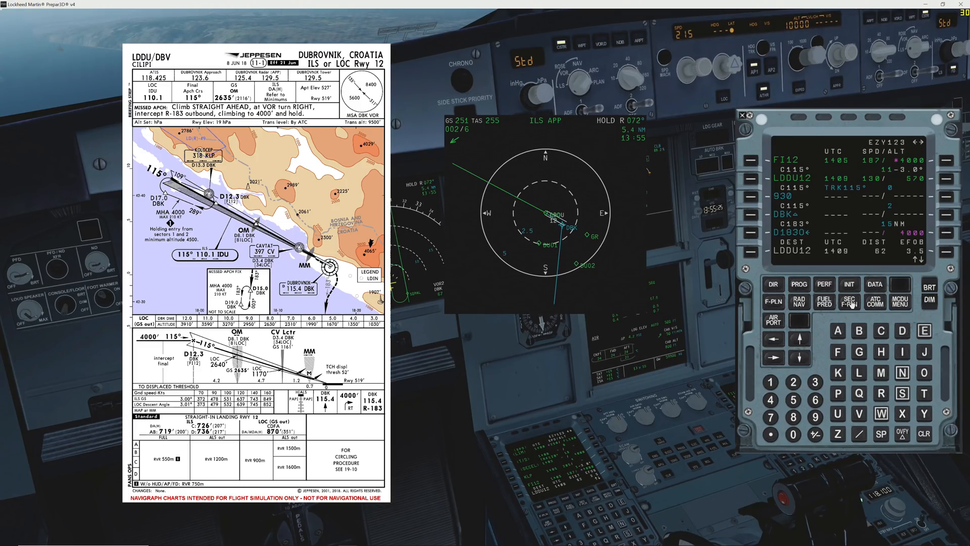
Insert the GR beacon at 42N/018E (414.00) into the secondary flight plan
click(849, 300)
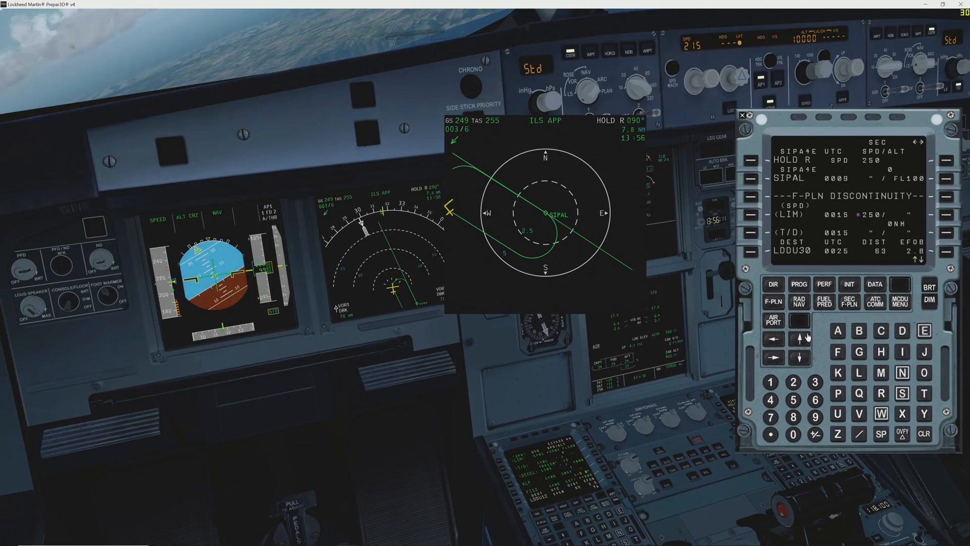
click(799, 357)
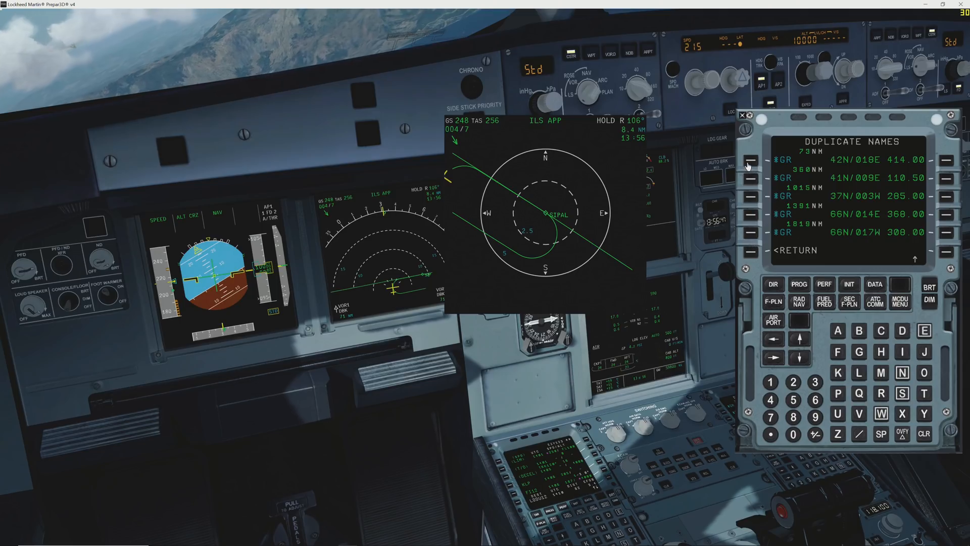
click(750, 160)
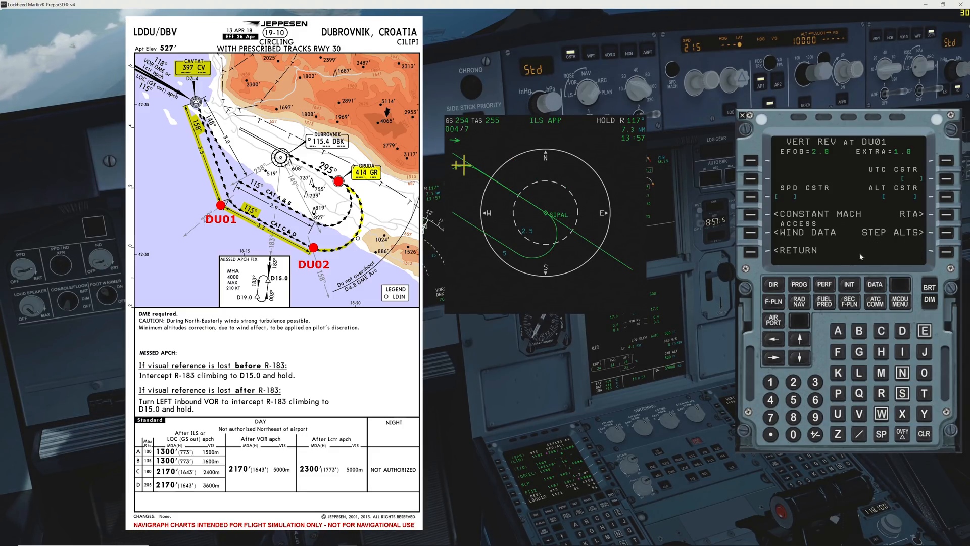
Enter a 160 kt / 2200 ft descent constraint at DU01
click(772, 383)
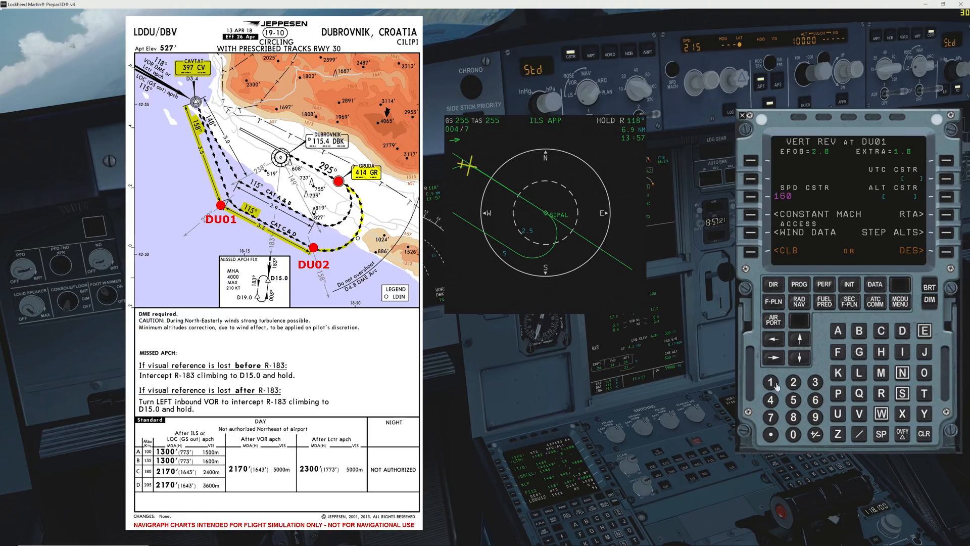
click(945, 197)
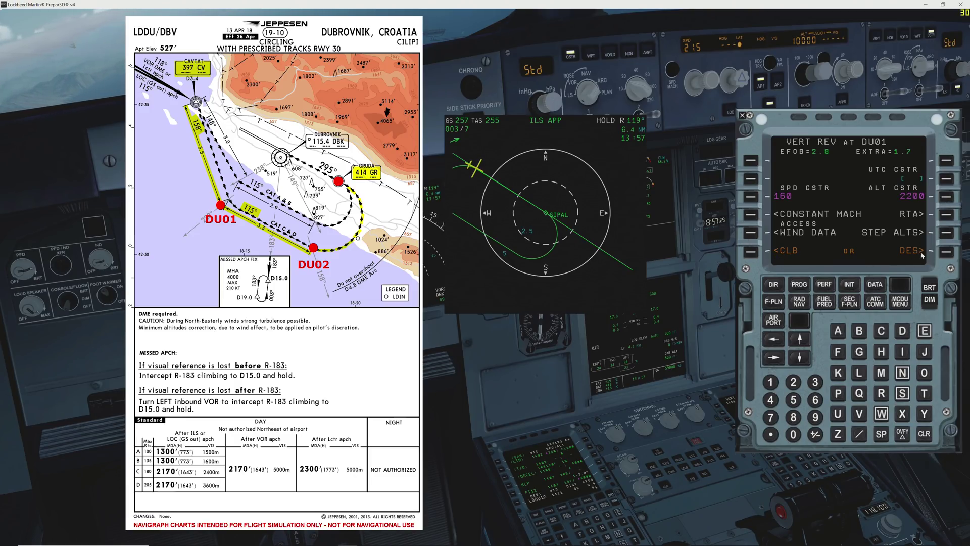
click(934, 250)
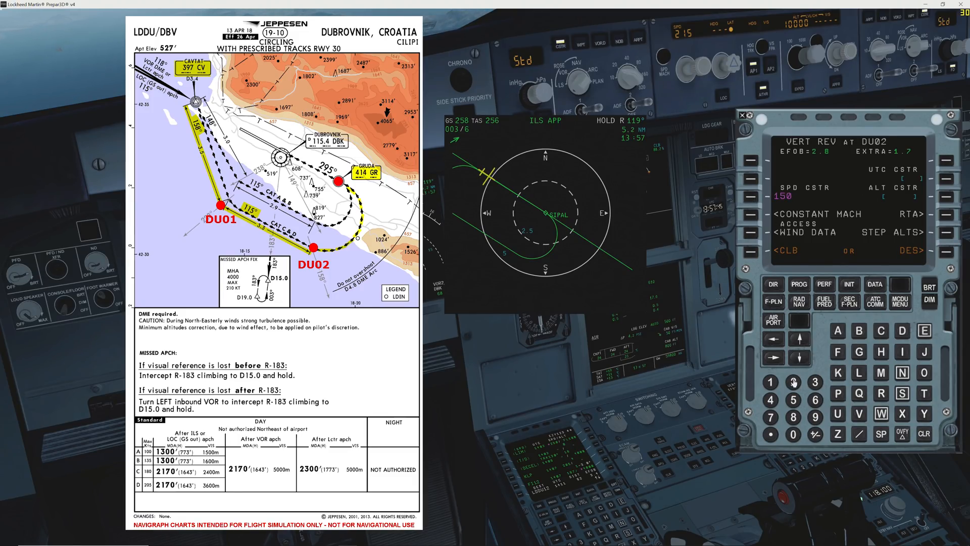
Enter the DU02 constraints: 150 kt and 2000 ft
click(772, 381)
text(2200)
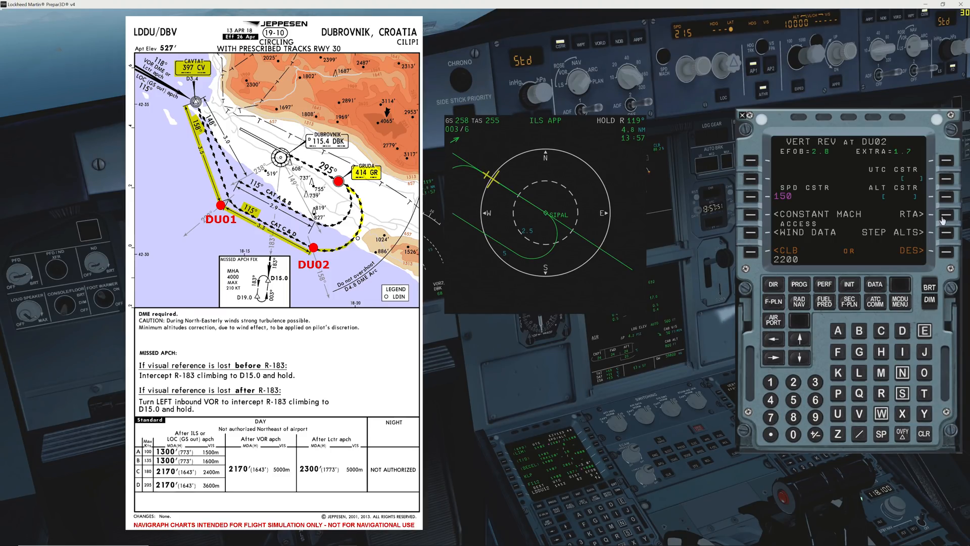
click(760, 255)
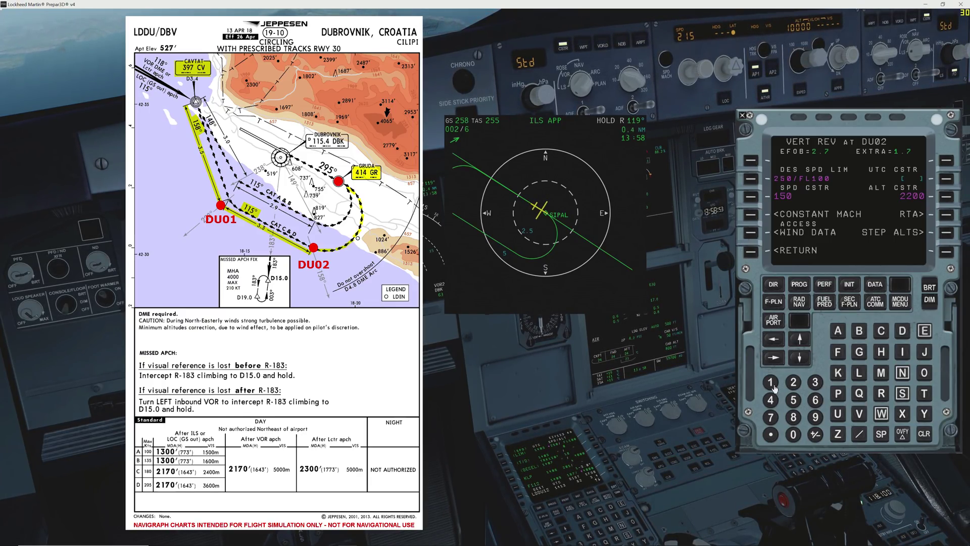
click(773, 382)
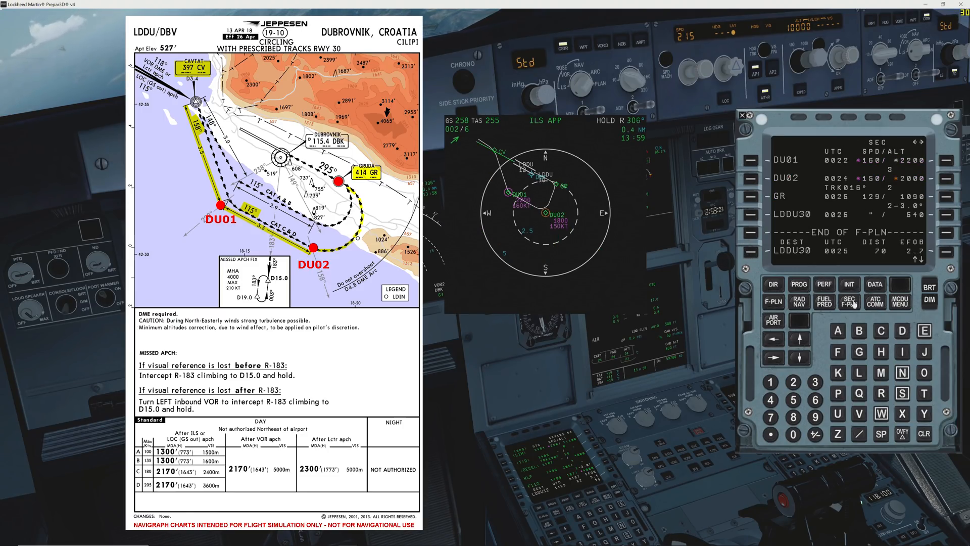
Review the secondary flight plan and navaids, then move to the next performance phase
click(848, 301)
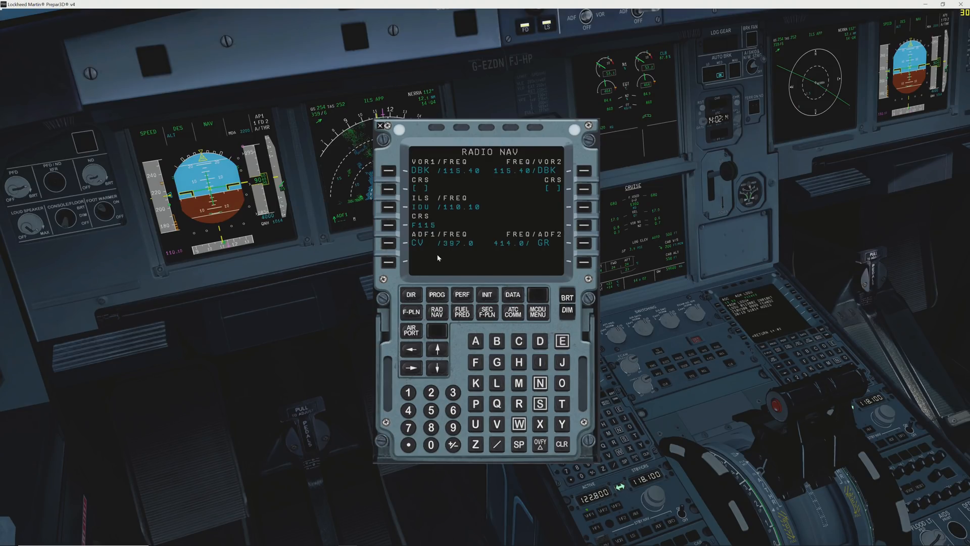
mouse_move(546, 257)
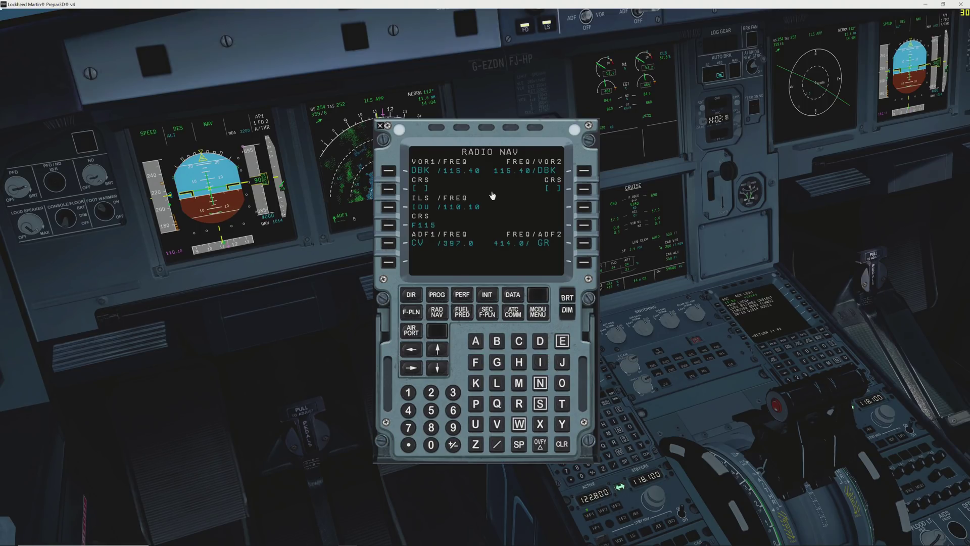
click(380, 125)
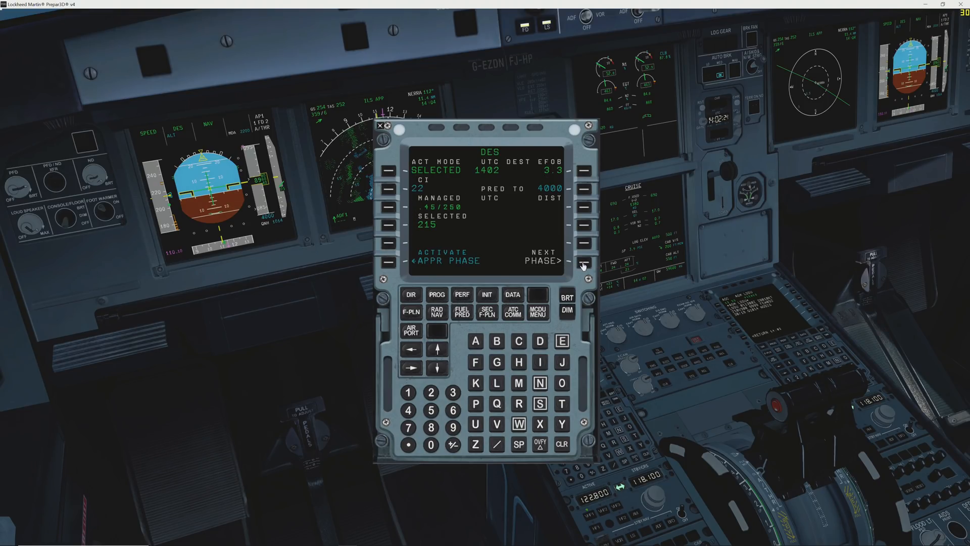
click(583, 262)
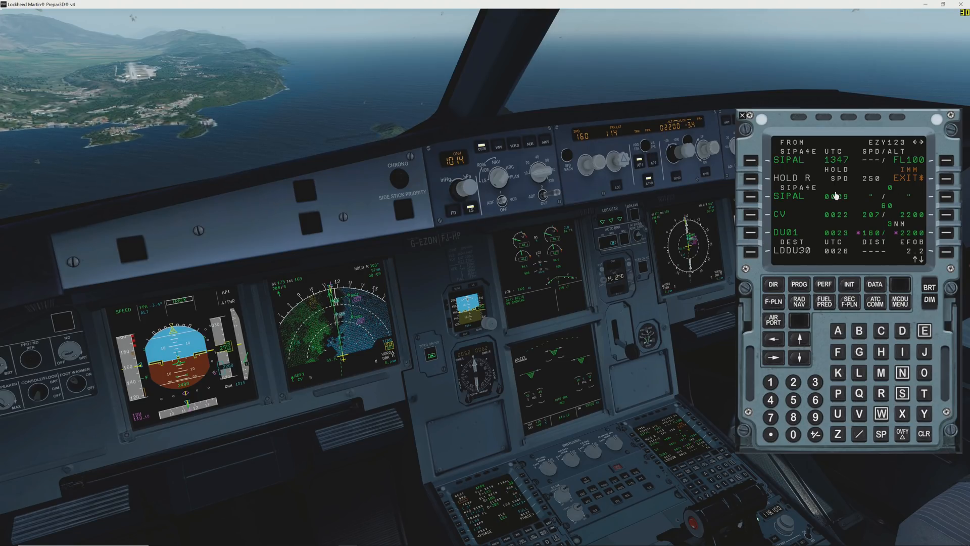
Activate the secondary plan and exit the SIPAL hold direct toward CV
click(773, 284)
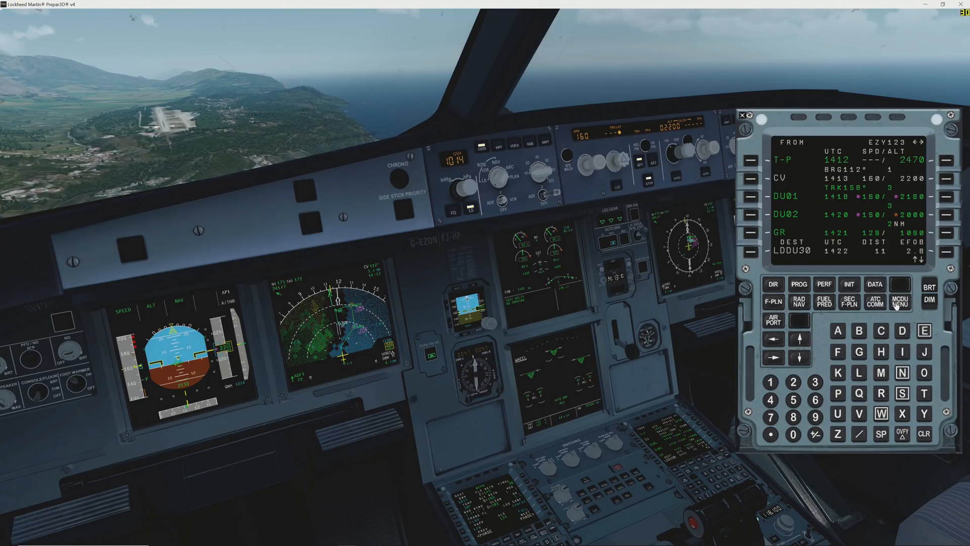
Open the LDDU approach performance page and enter the magnetic wind
click(900, 301)
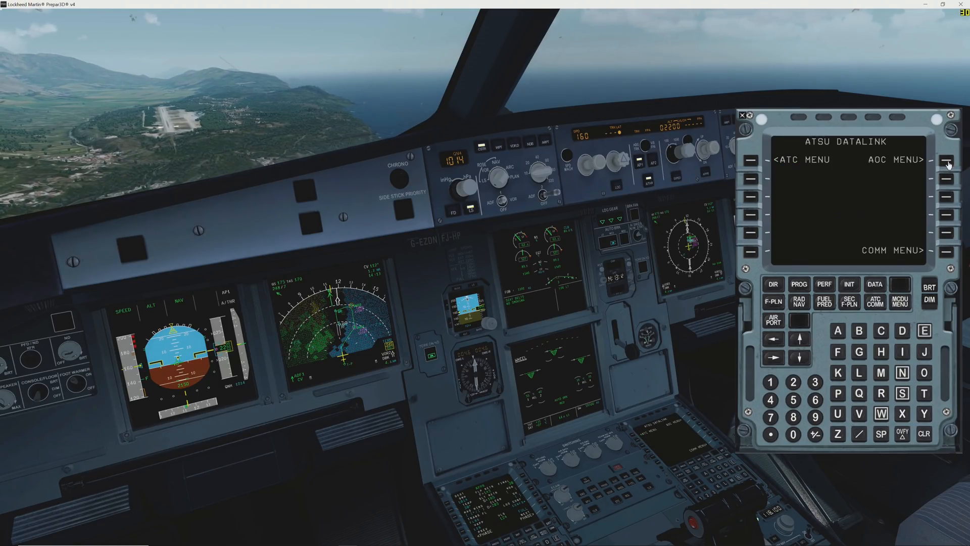
click(944, 161)
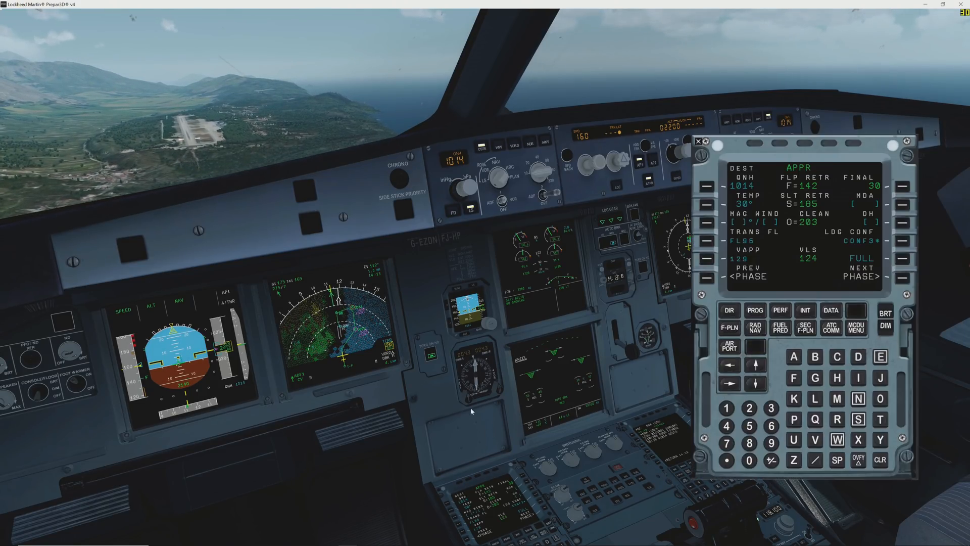
click(749, 460)
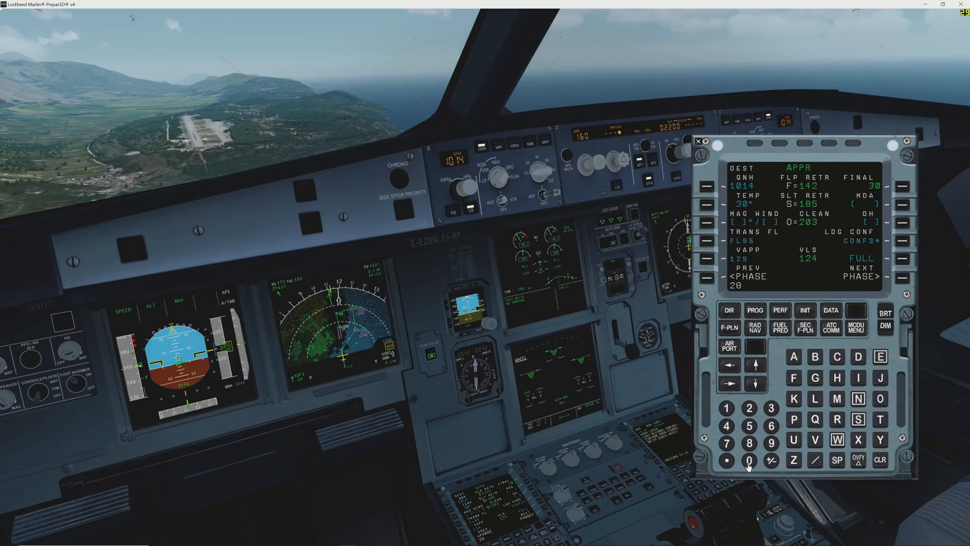